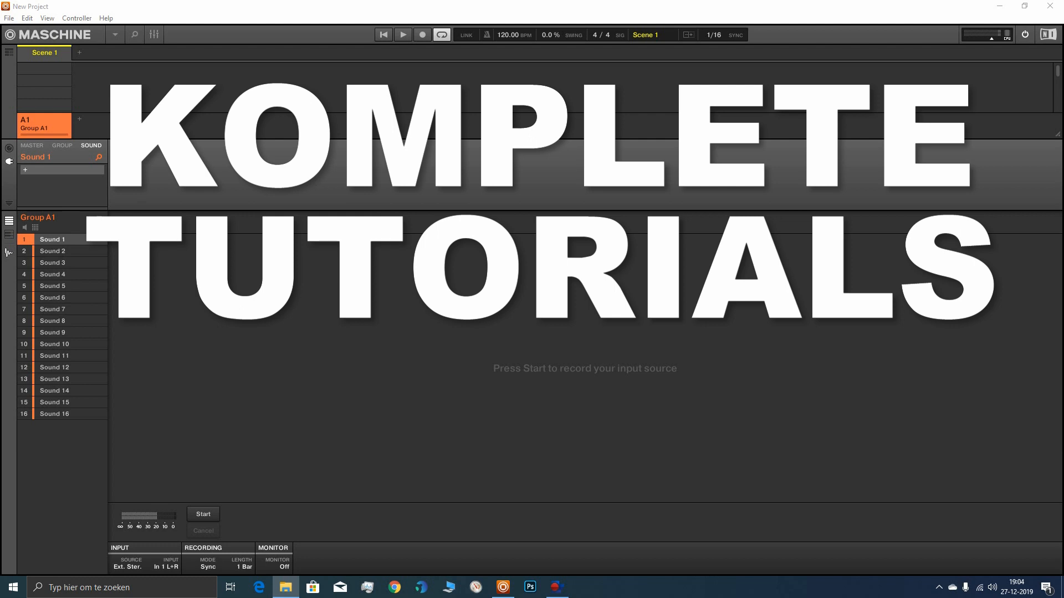
{"action": "mouse_move", "coordinate": [195, 473]}
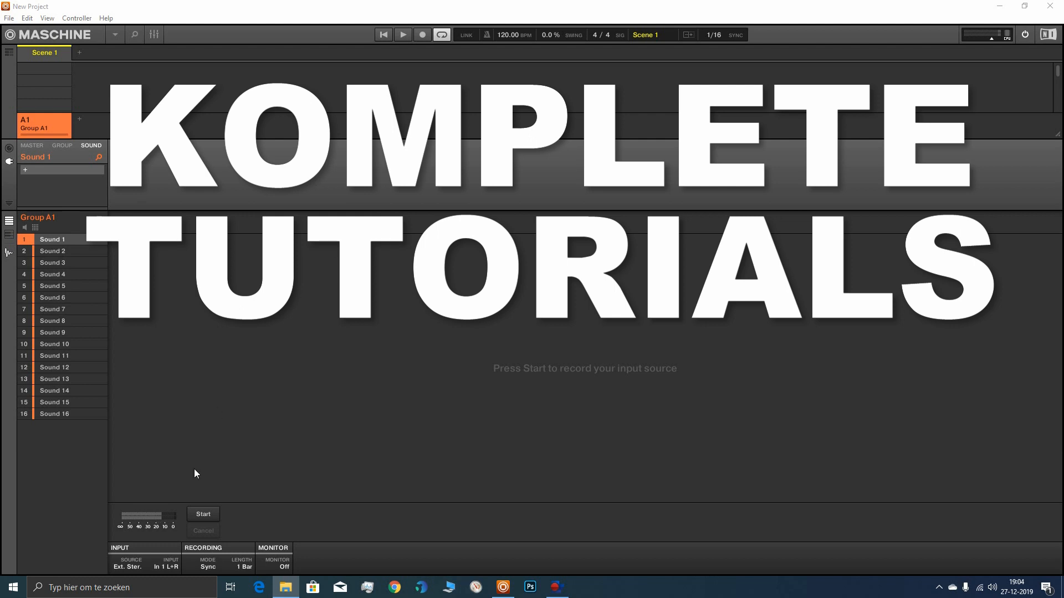
{"action": "mouse_move", "coordinate": [167, 547]}
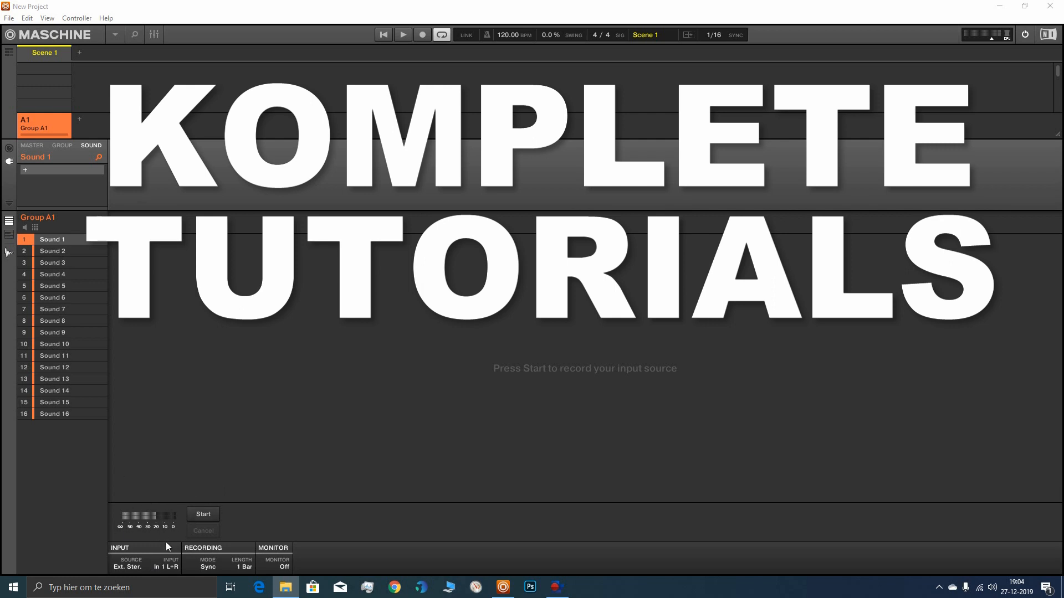
{"action": "mouse_move", "coordinate": [239, 484]}
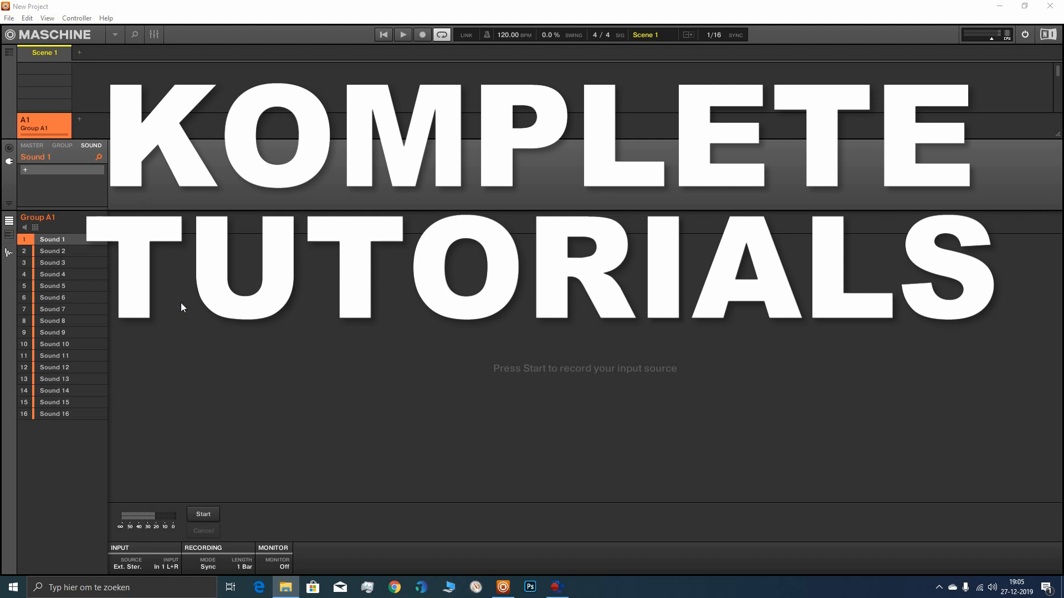
{"action": "mouse_move", "coordinate": [190, 358]}
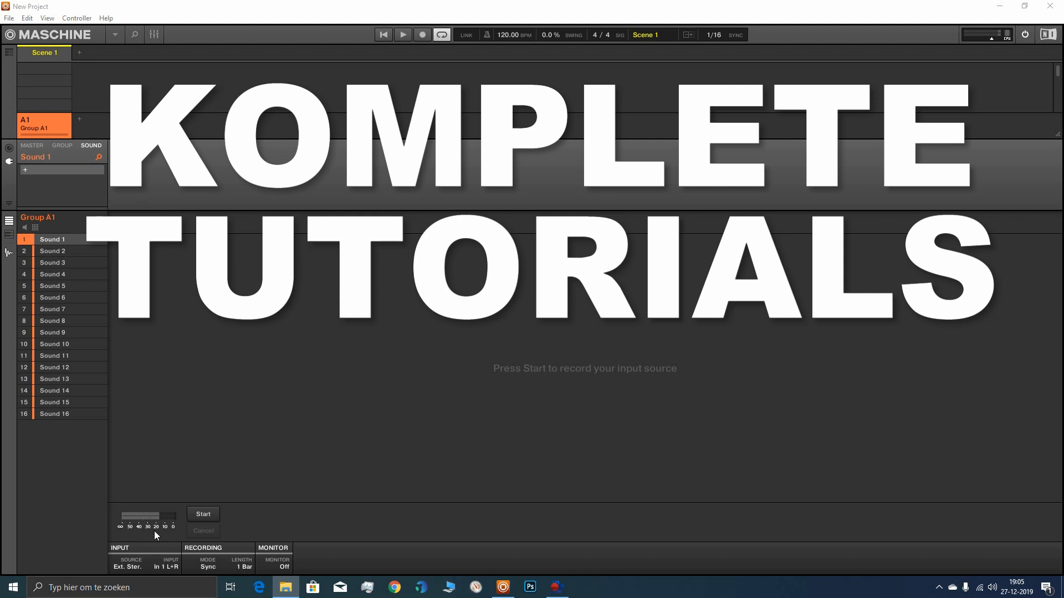
{"action": "mouse_move", "coordinate": [309, 351]}
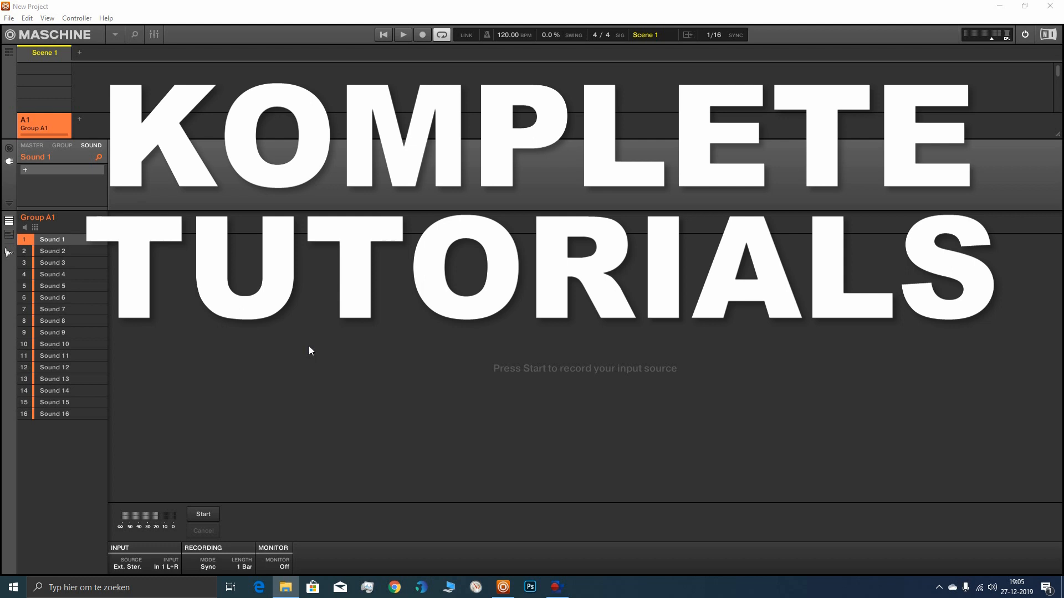
{"action": "mouse_move", "coordinate": [184, 458]}
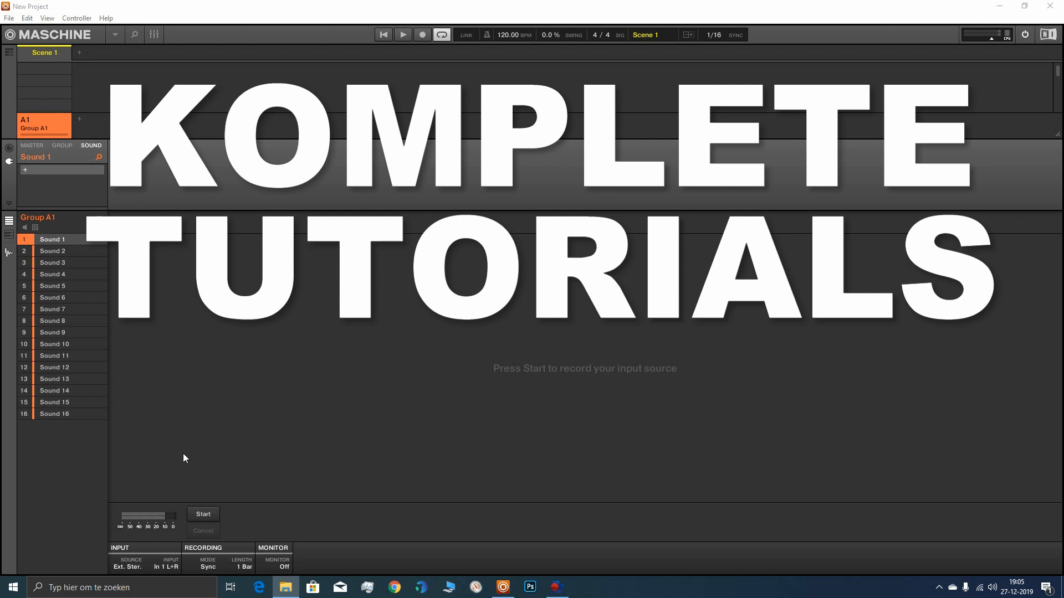
{"action": "mouse_move", "coordinate": [176, 342]}
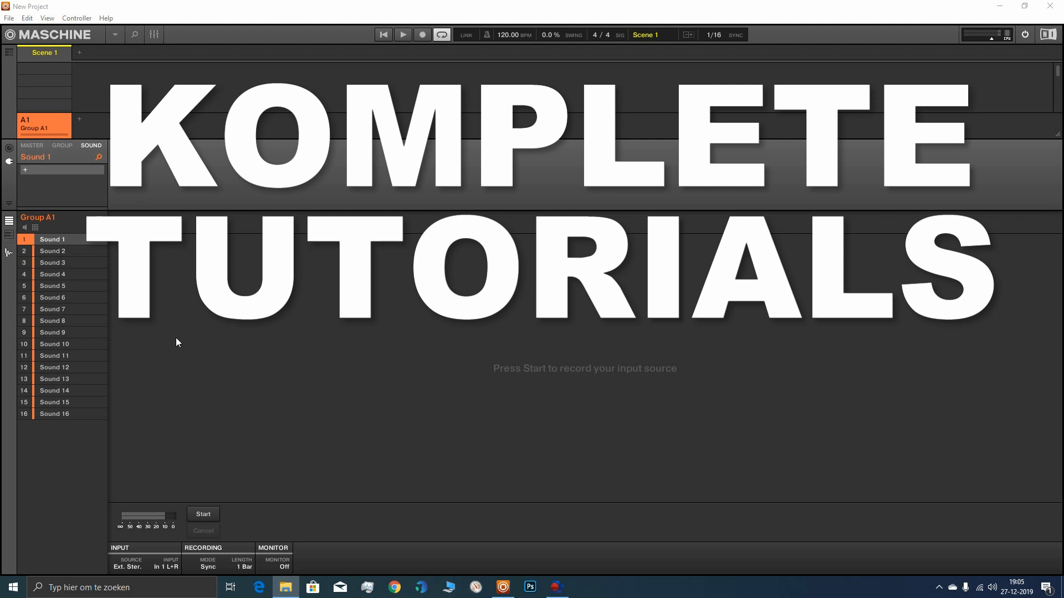